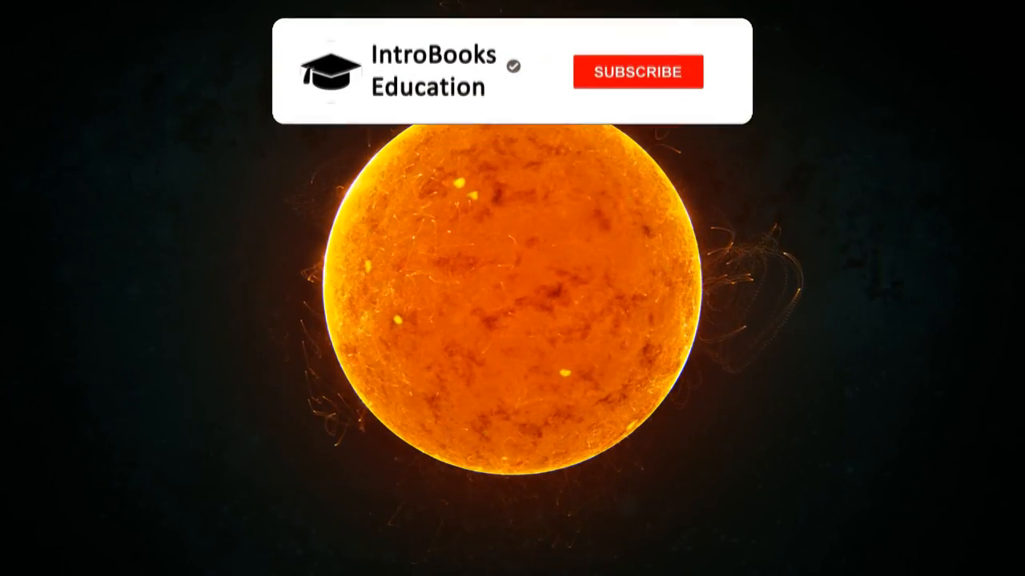
pyautogui.click(634, 71)
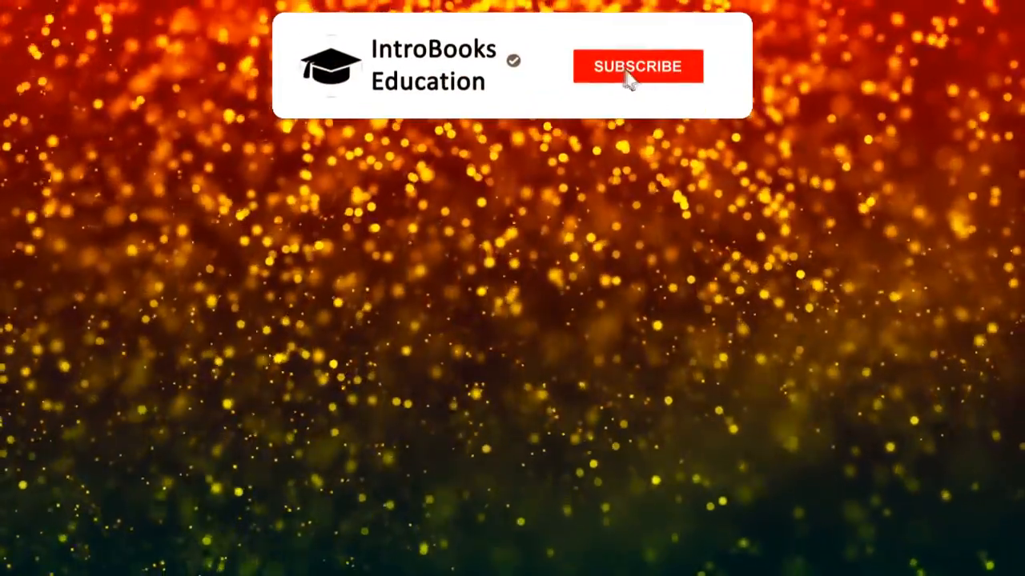
pyautogui.click(637, 65)
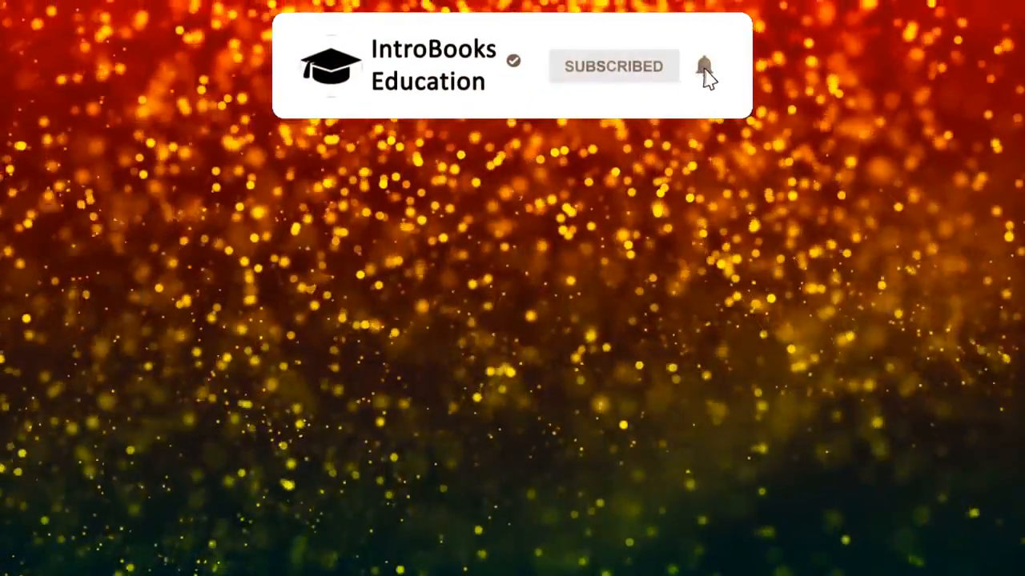